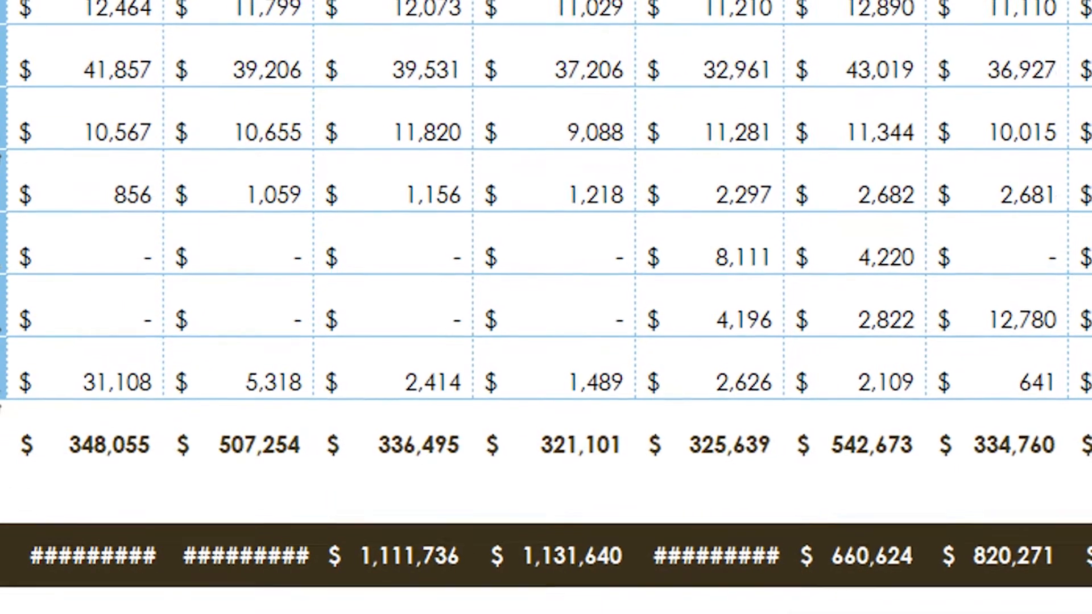
# AutoFit the month and YEARLY column widths so all dollar totals show without ##### marks.
pyautogui.scroll(-3)
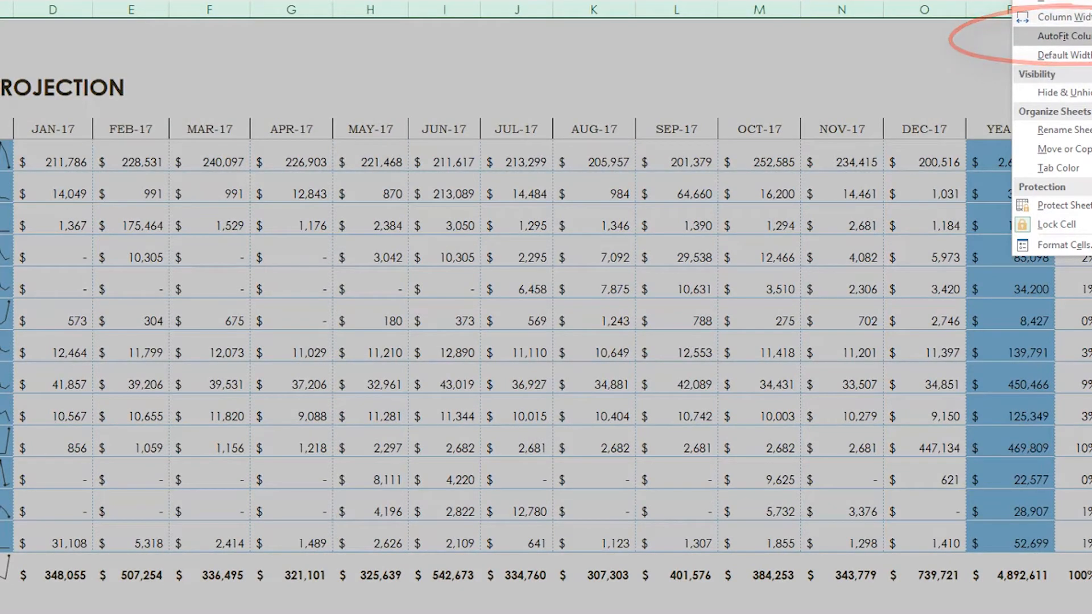
pyautogui.click(1061, 36)
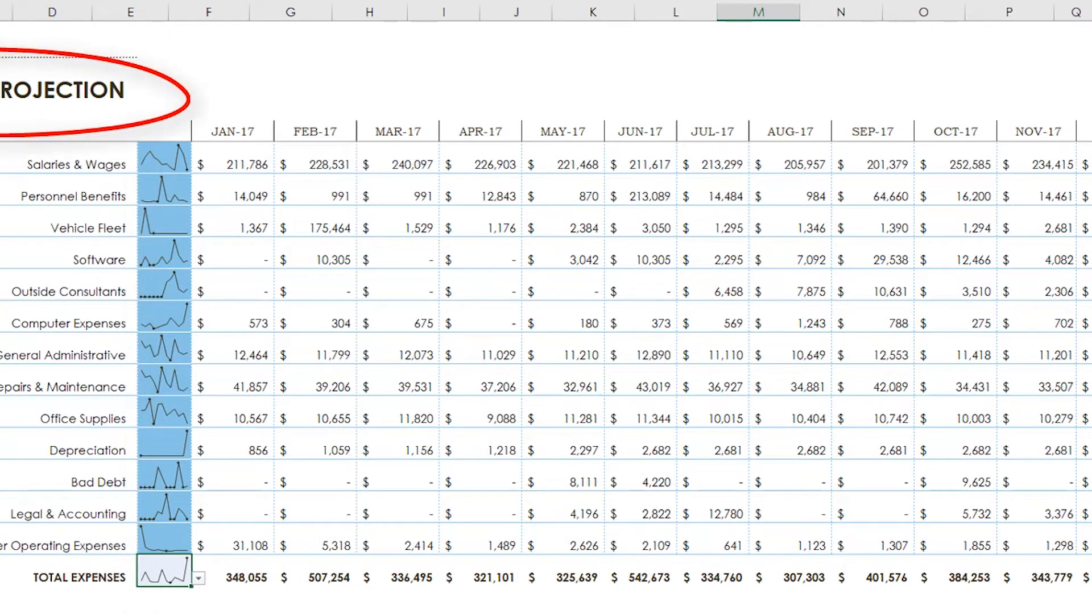
pyautogui.hscroll(3)
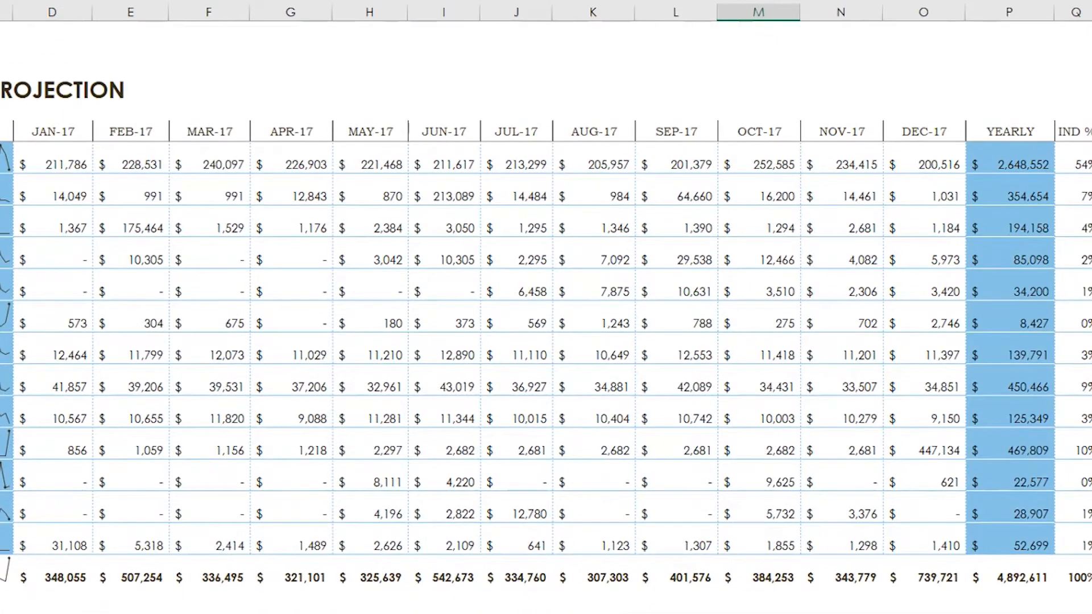